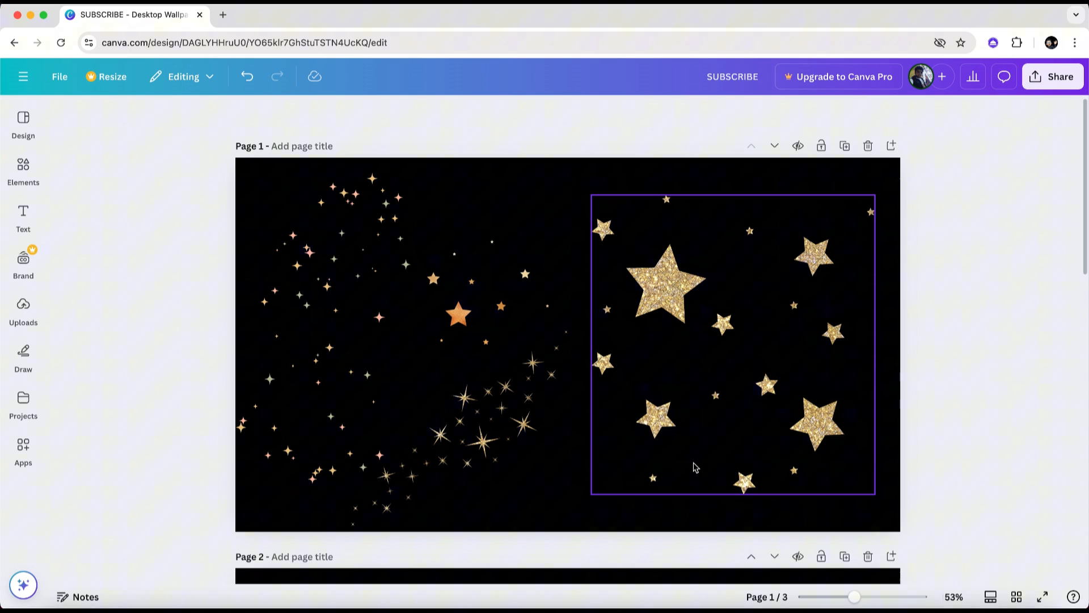
- Reach the download options showing the design contains two premium images
{"action": "left_click", "coordinate": [1052, 76]}
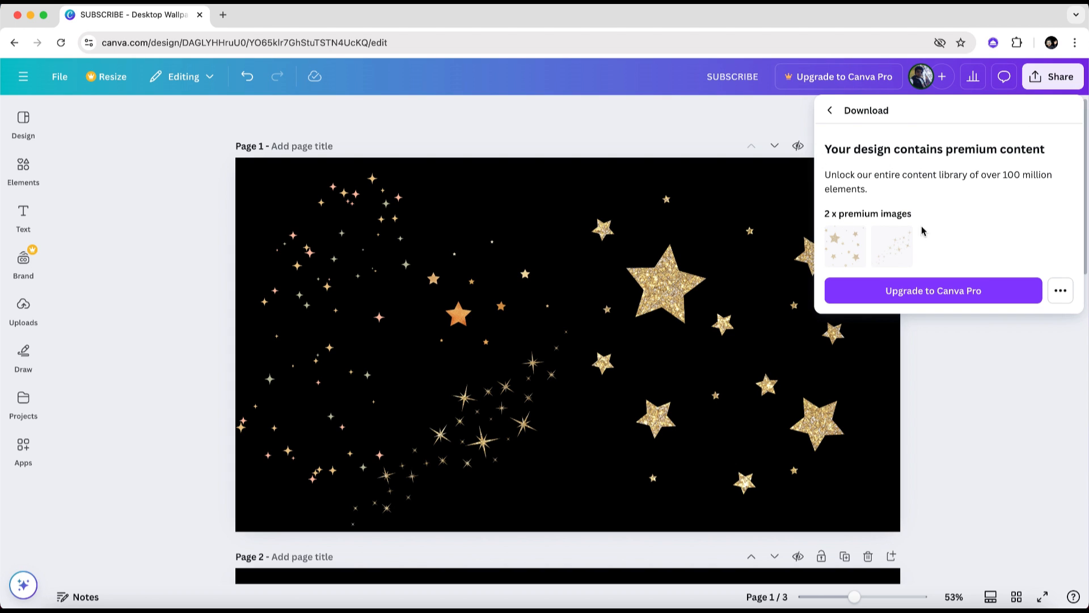